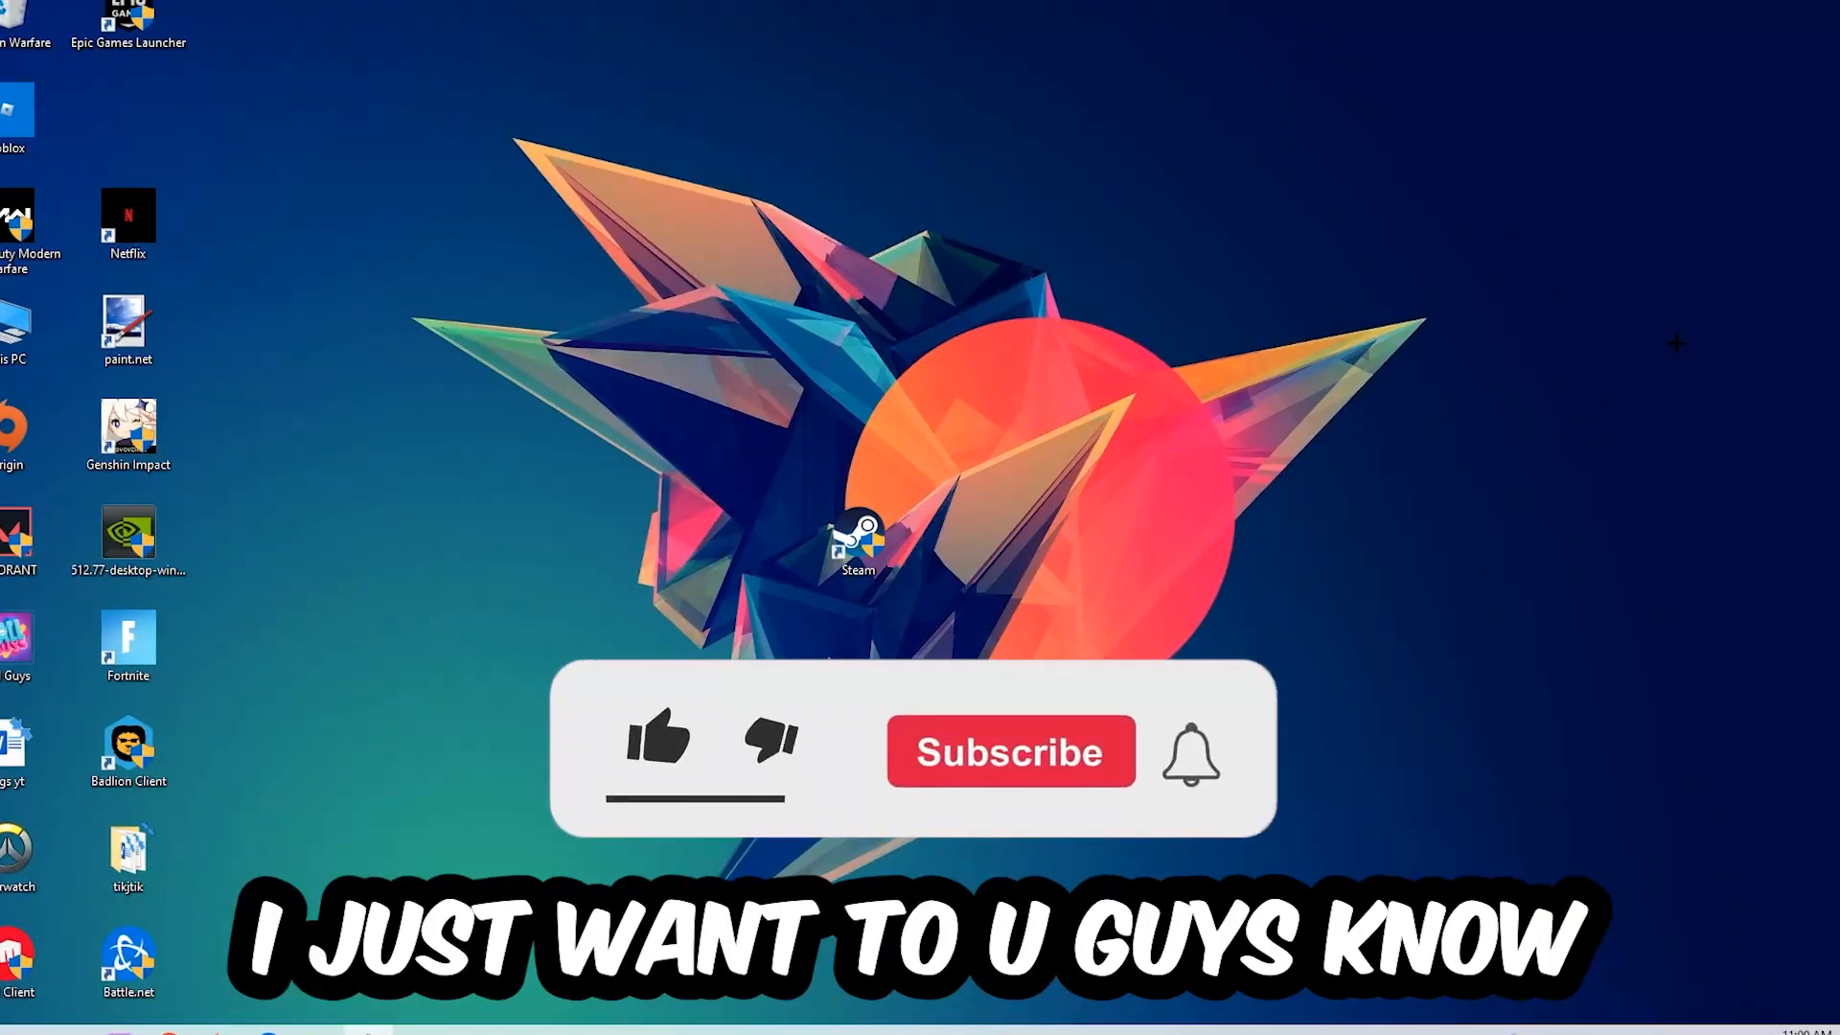
Step: Launch Task Manager from the taskbar context menu
{"action": "left_click", "coordinate": [658, 751]}
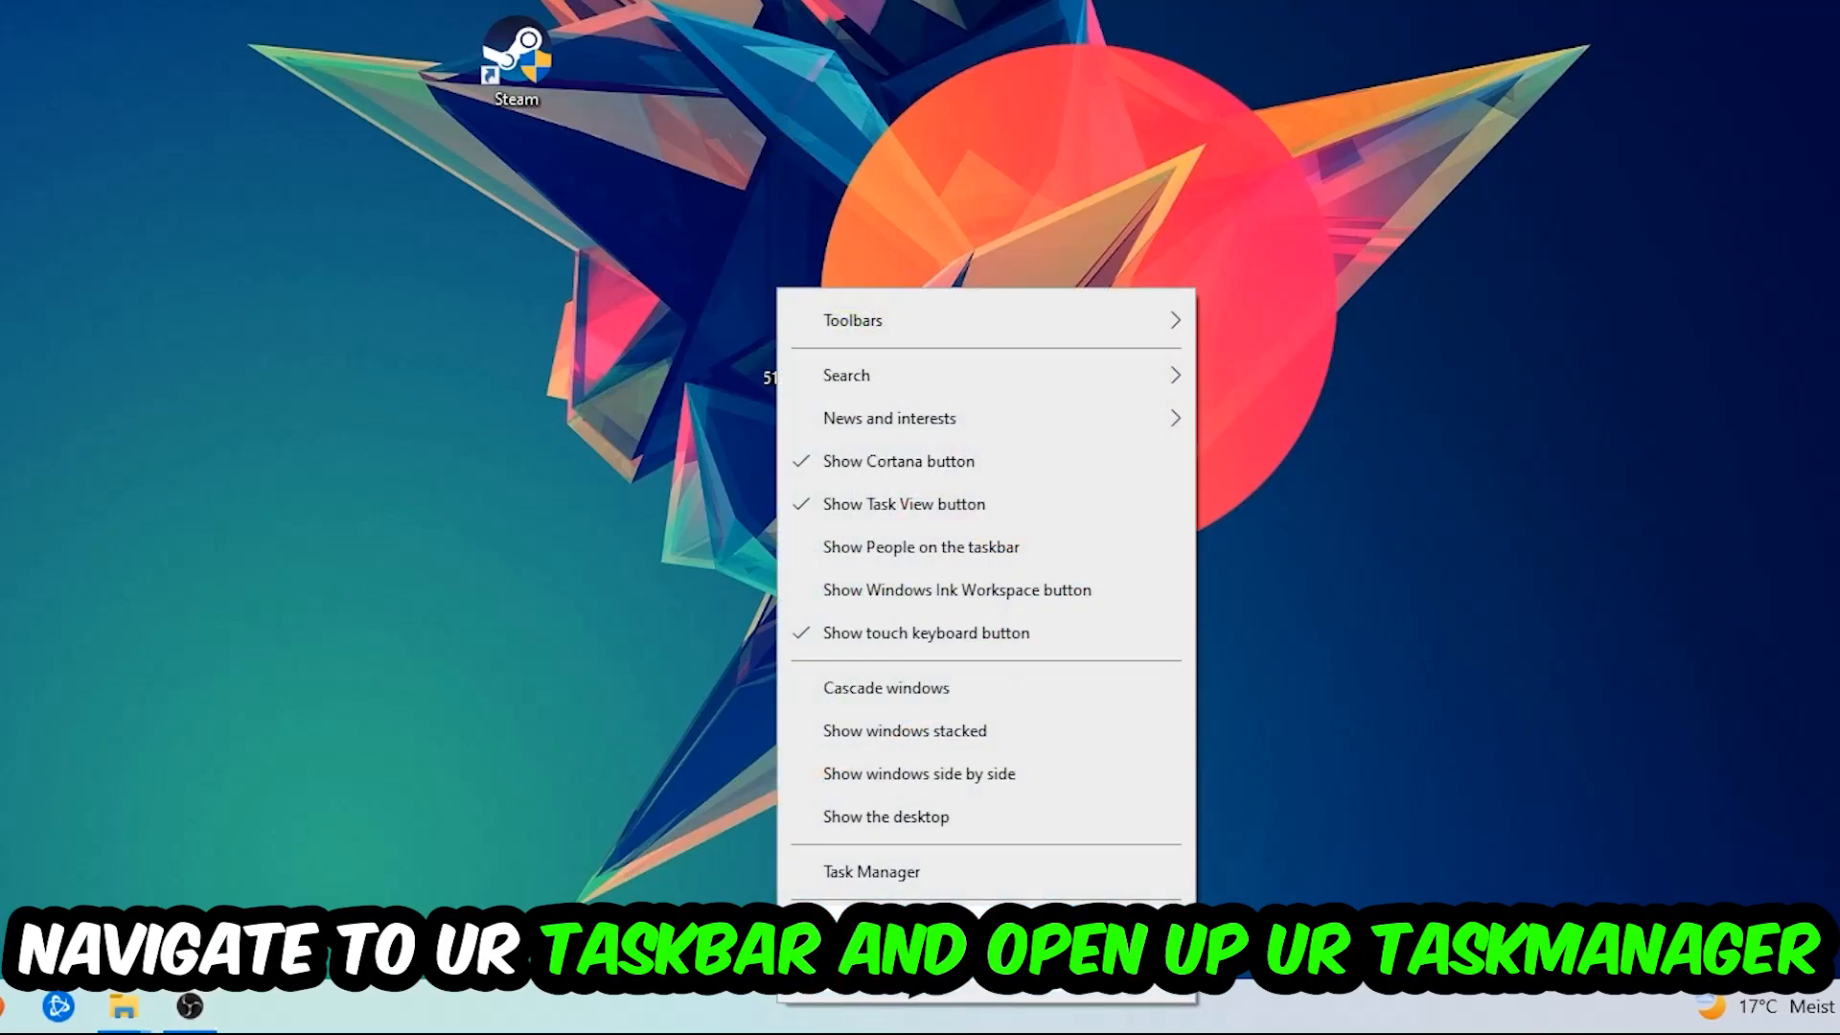
{"action": "left_click", "coordinate": [871, 871]}
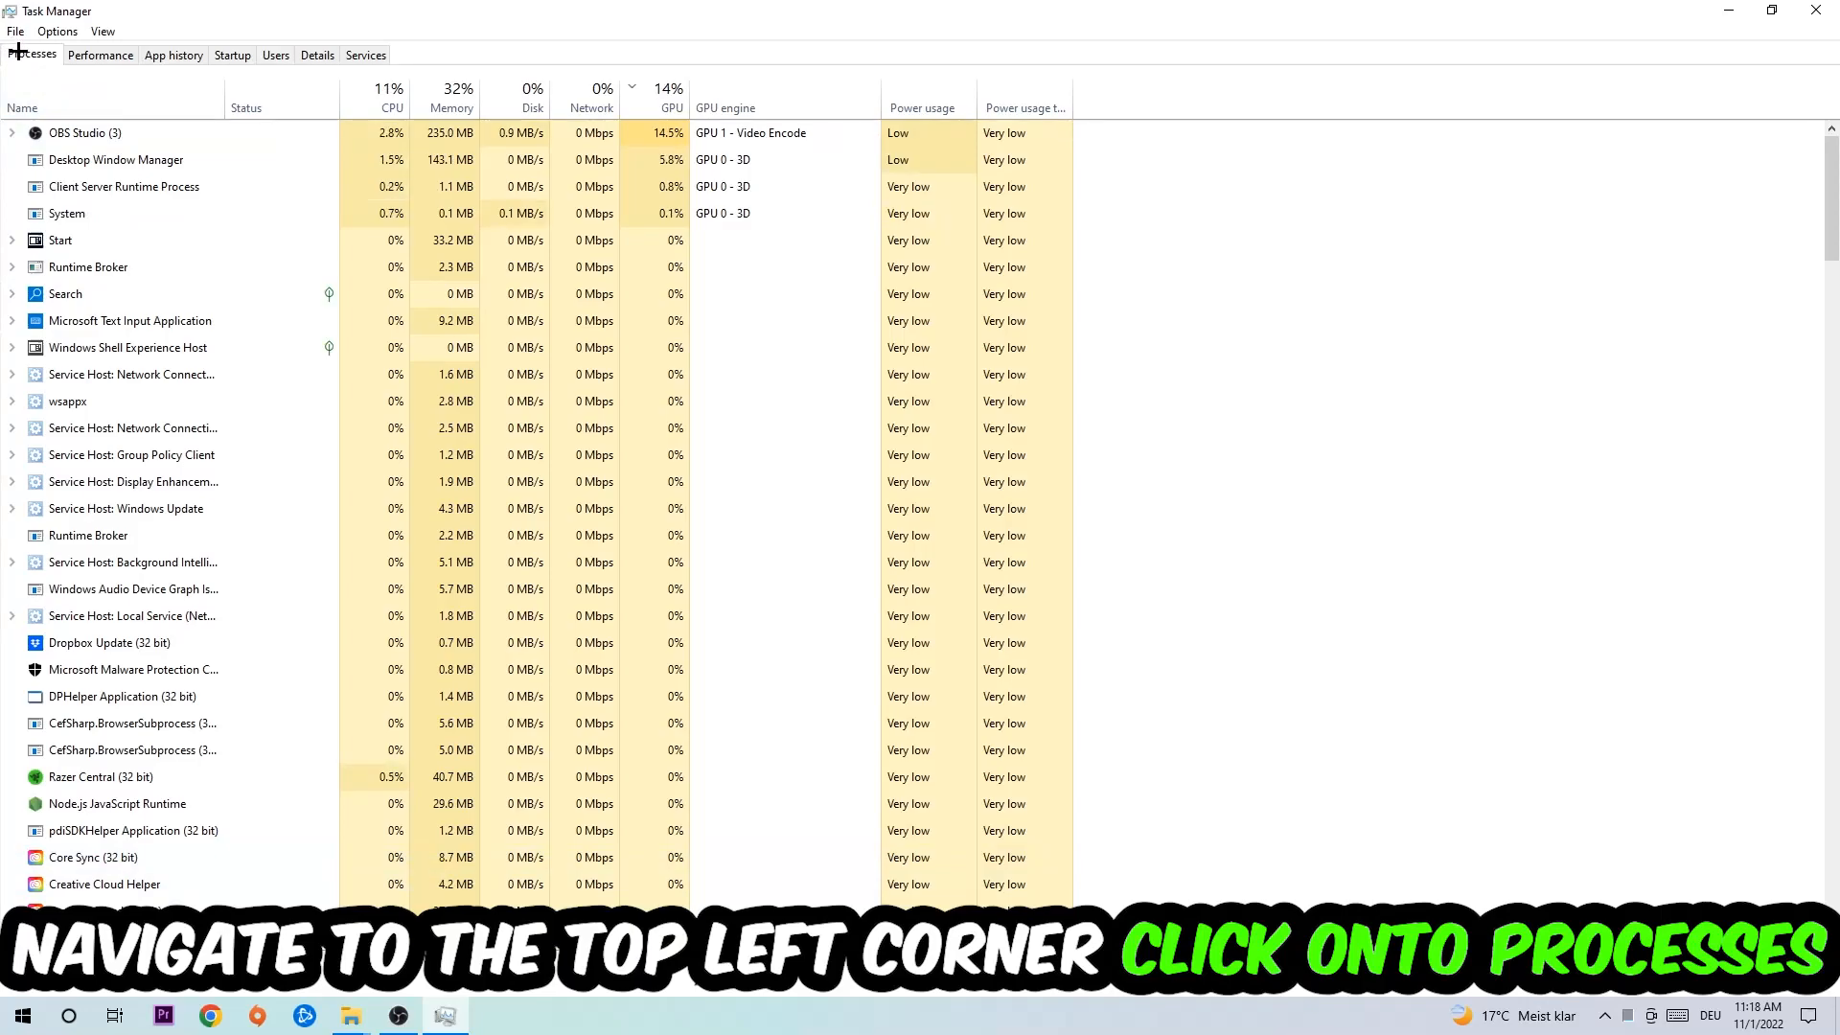
Step: End the Microsoft Text Input Application process and close Task Manager
{"action": "left_click", "coordinate": [132, 481]}
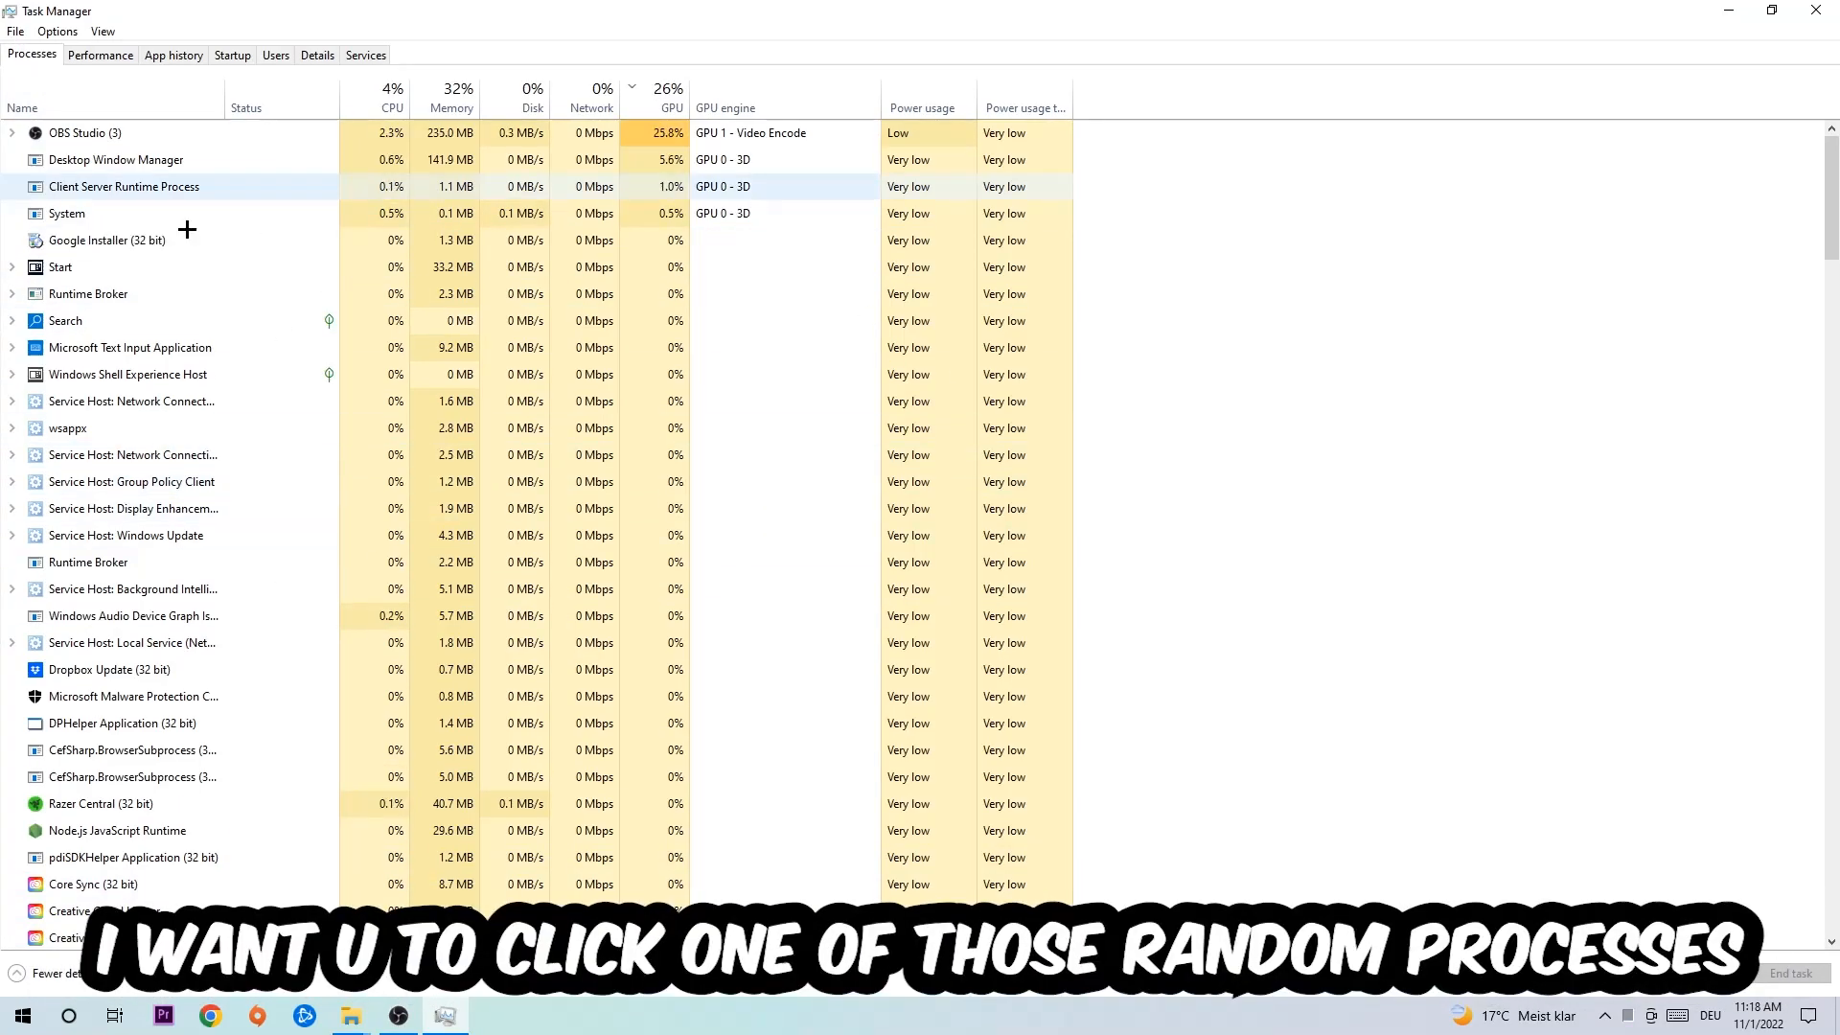
{"action": "left_click", "coordinate": [130, 320]}
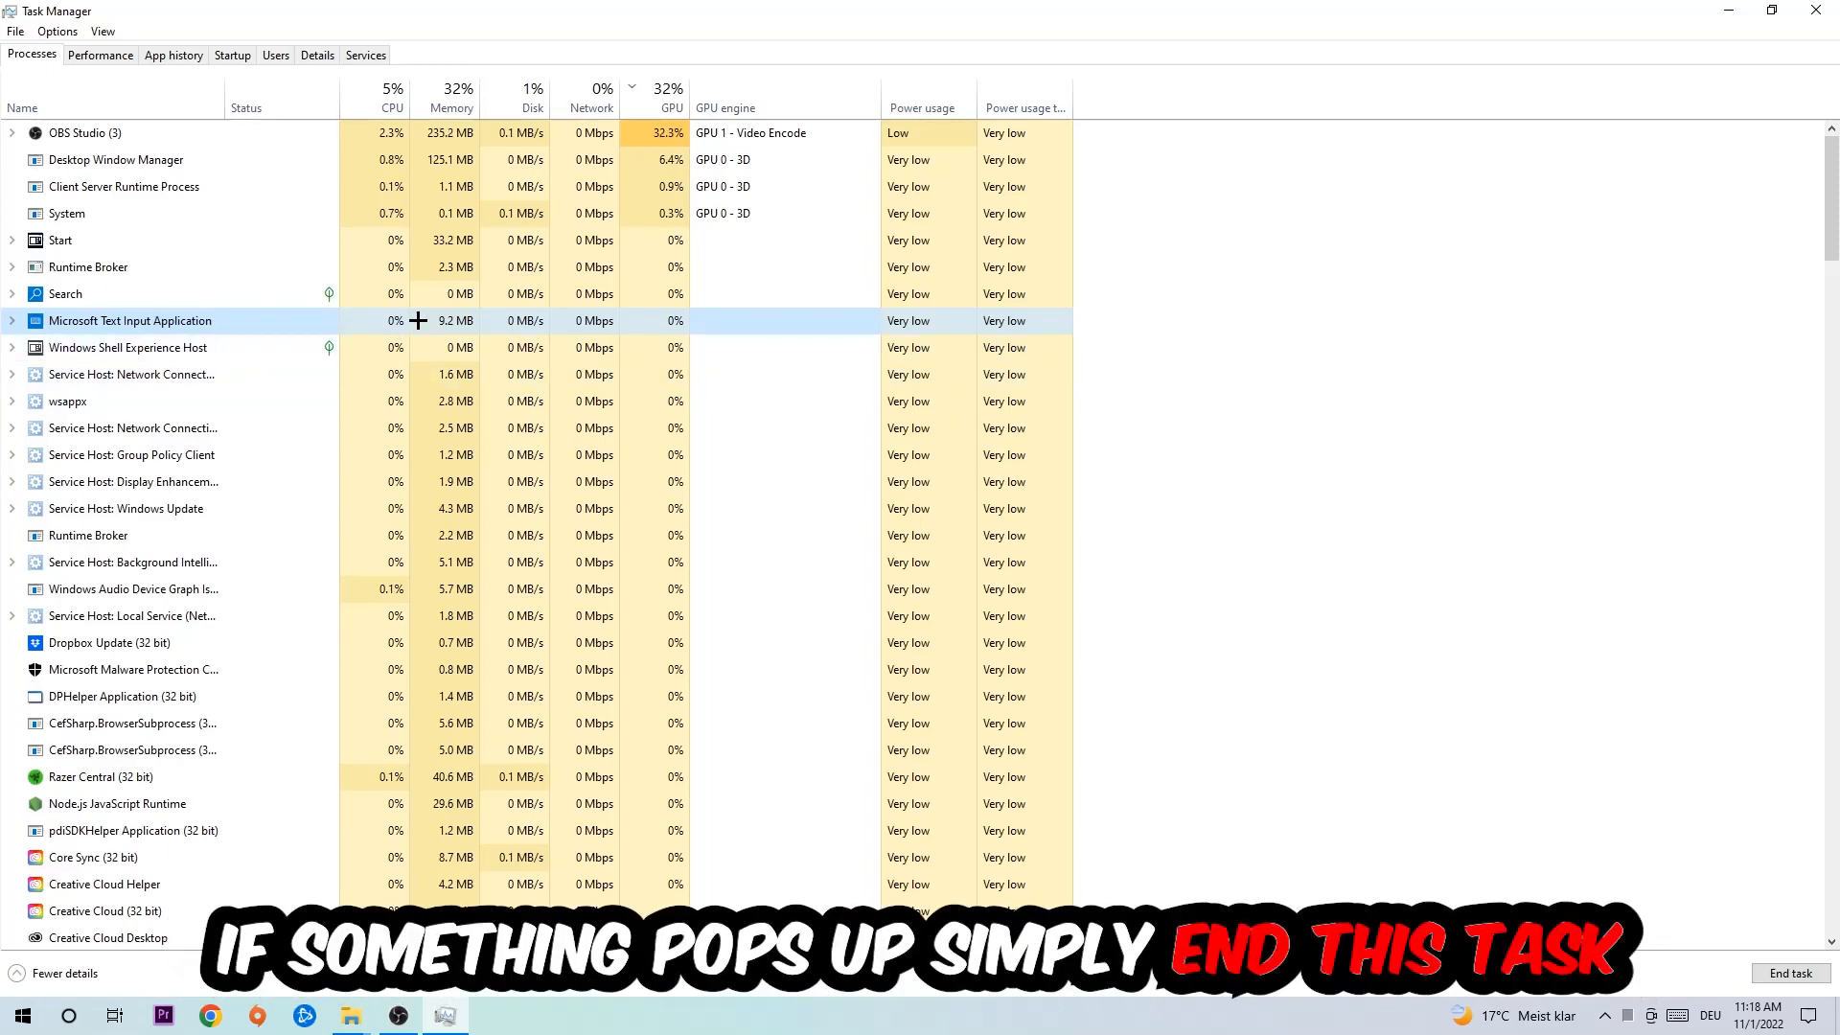
{"action": "right_click", "coordinate": [129, 321]}
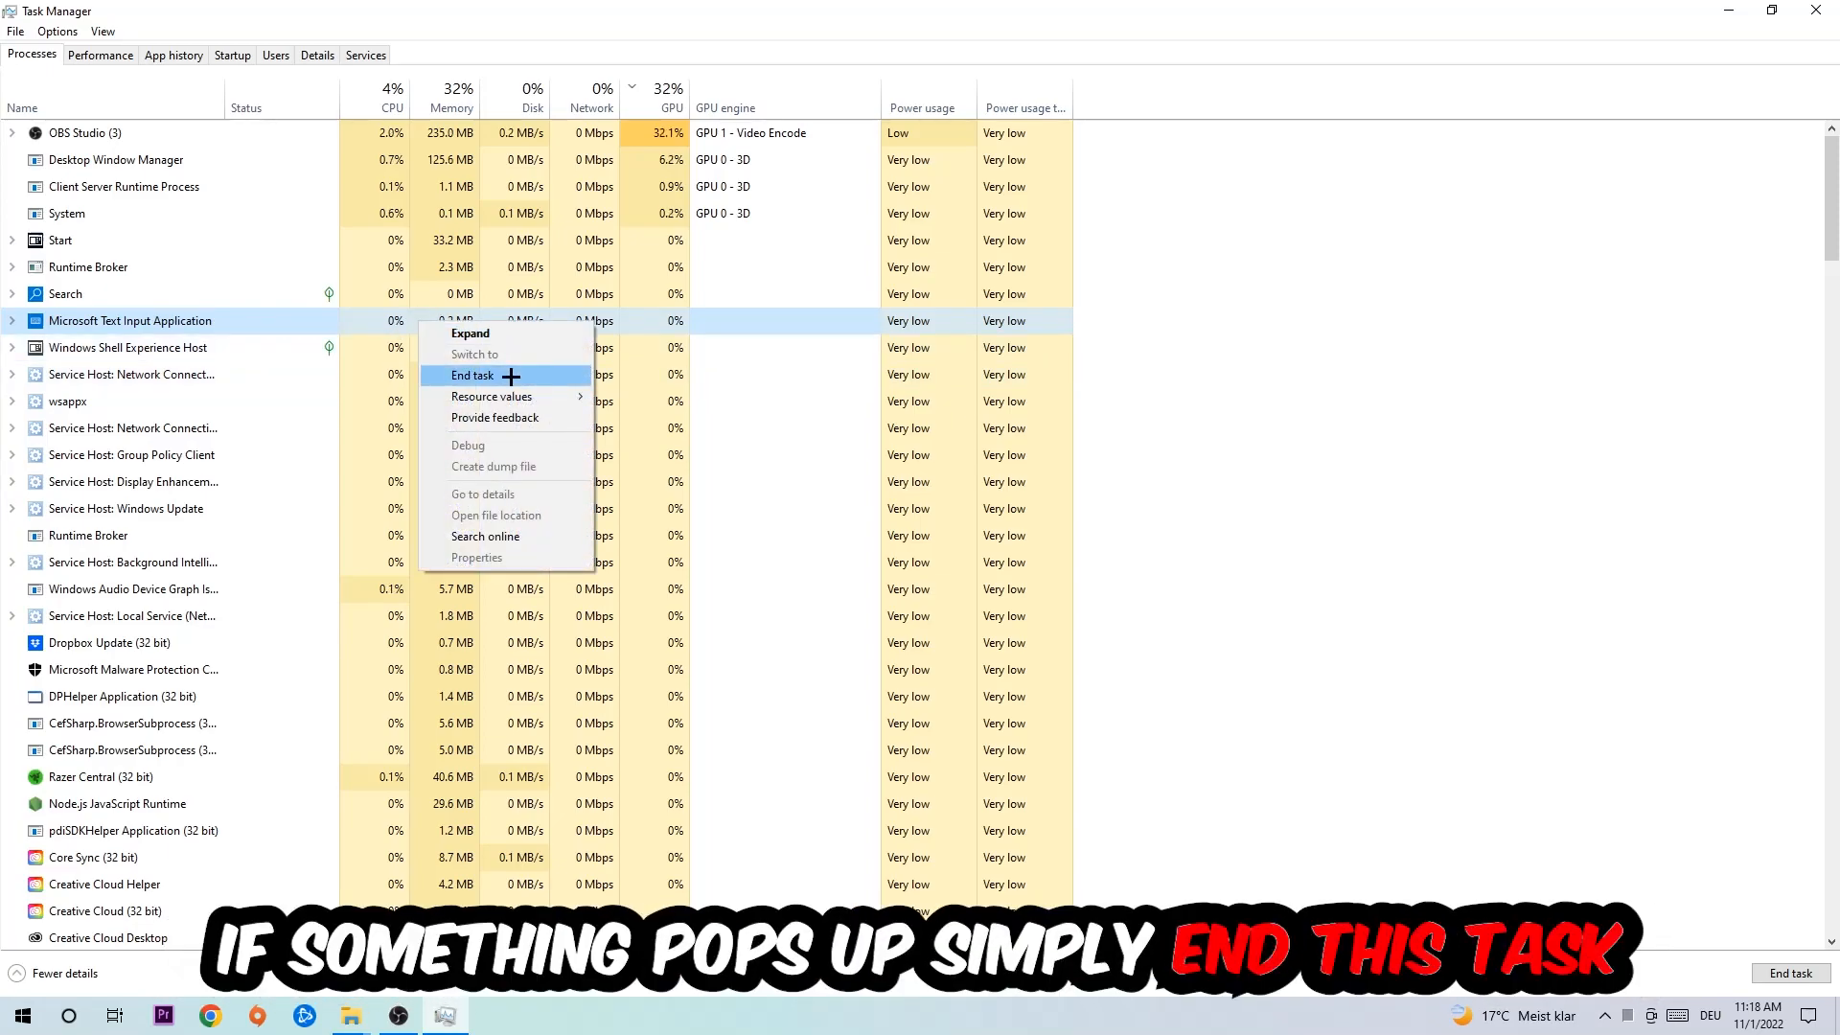
{"action": "left_click", "coordinate": [472, 375]}
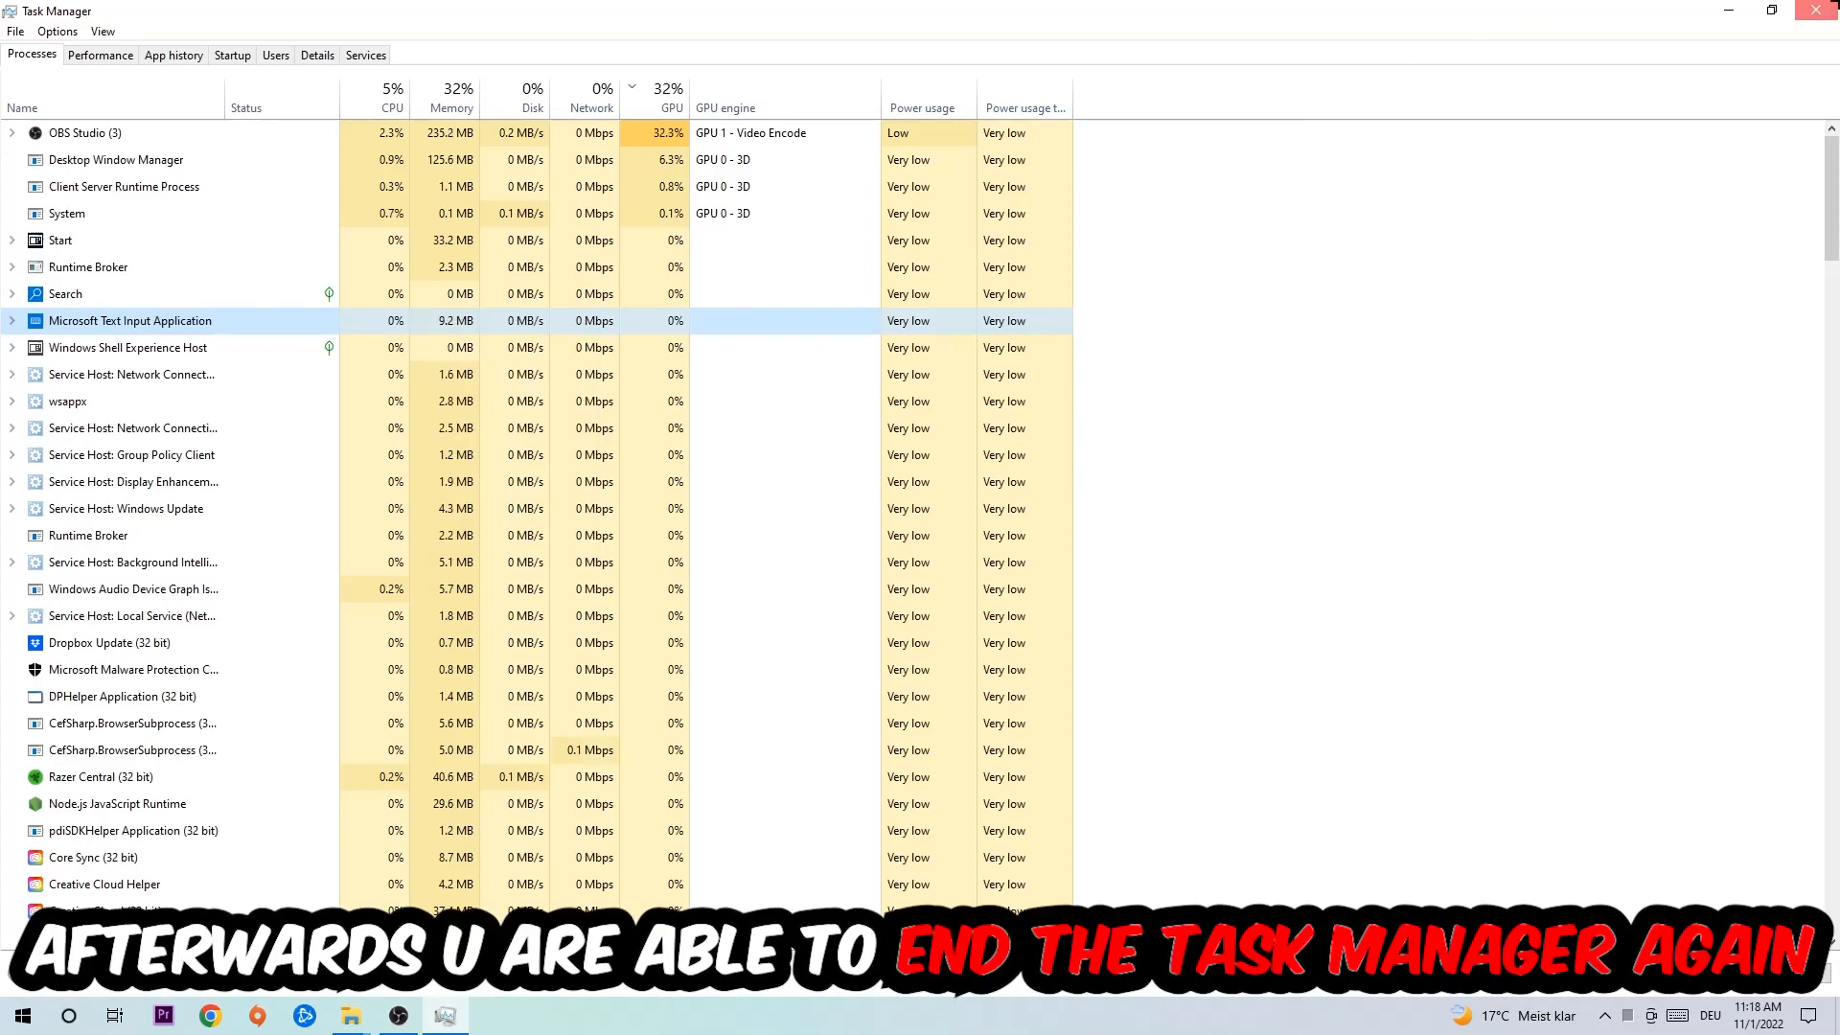
{"action": "left_click", "coordinate": [1816, 11]}
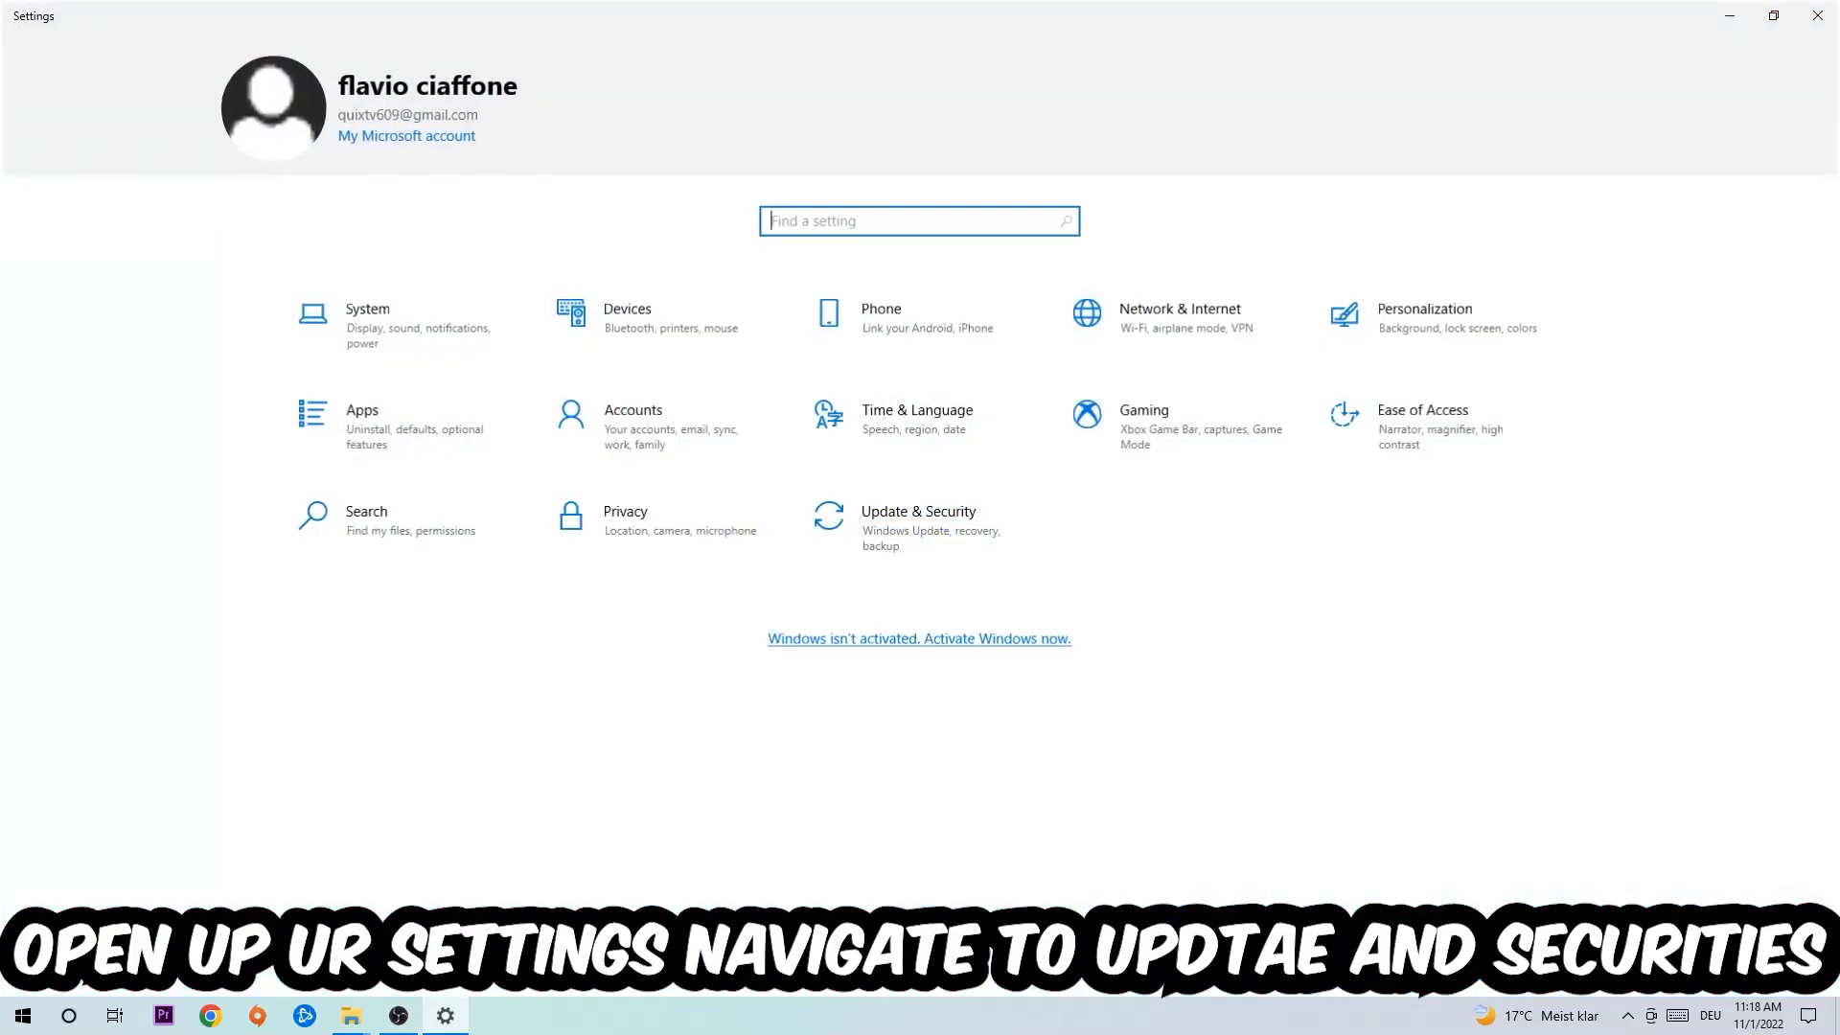
Step: Open Update & Security to reach the Windows Update page
{"action": "left_click", "coordinate": [919, 519]}
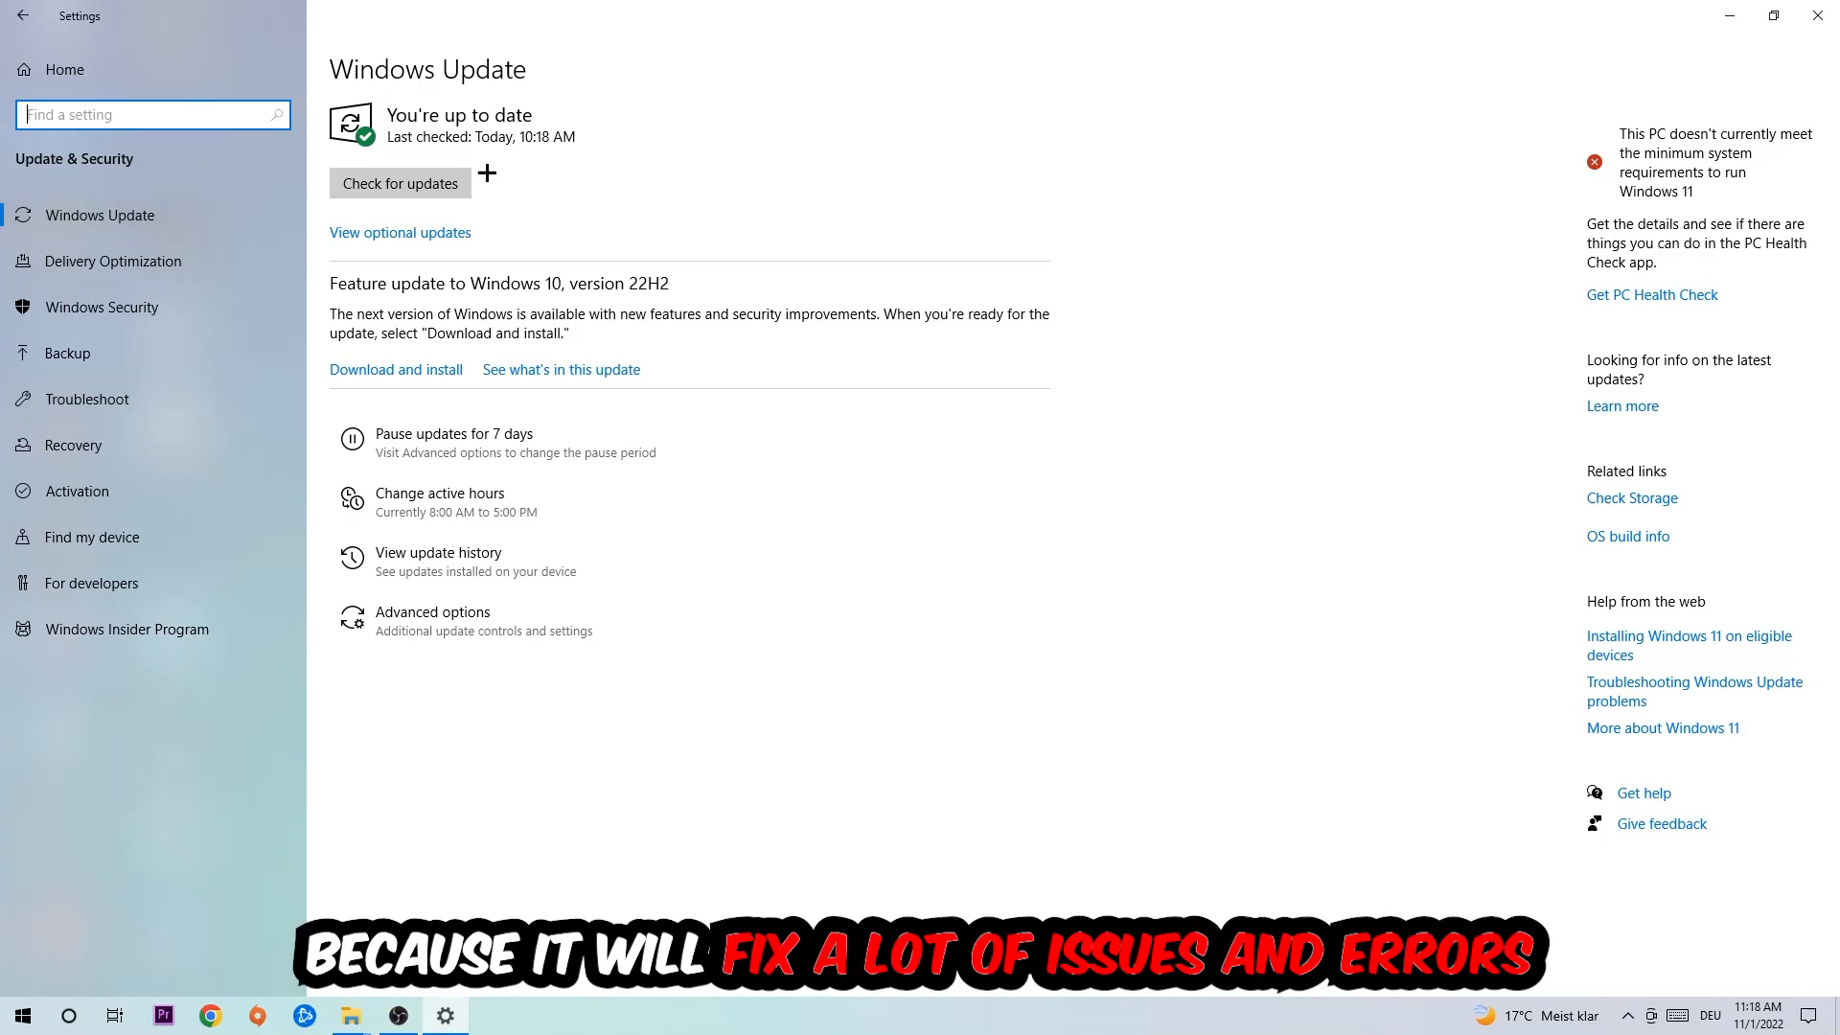
{"action": "mouse_move", "coordinate": [813, 120]}
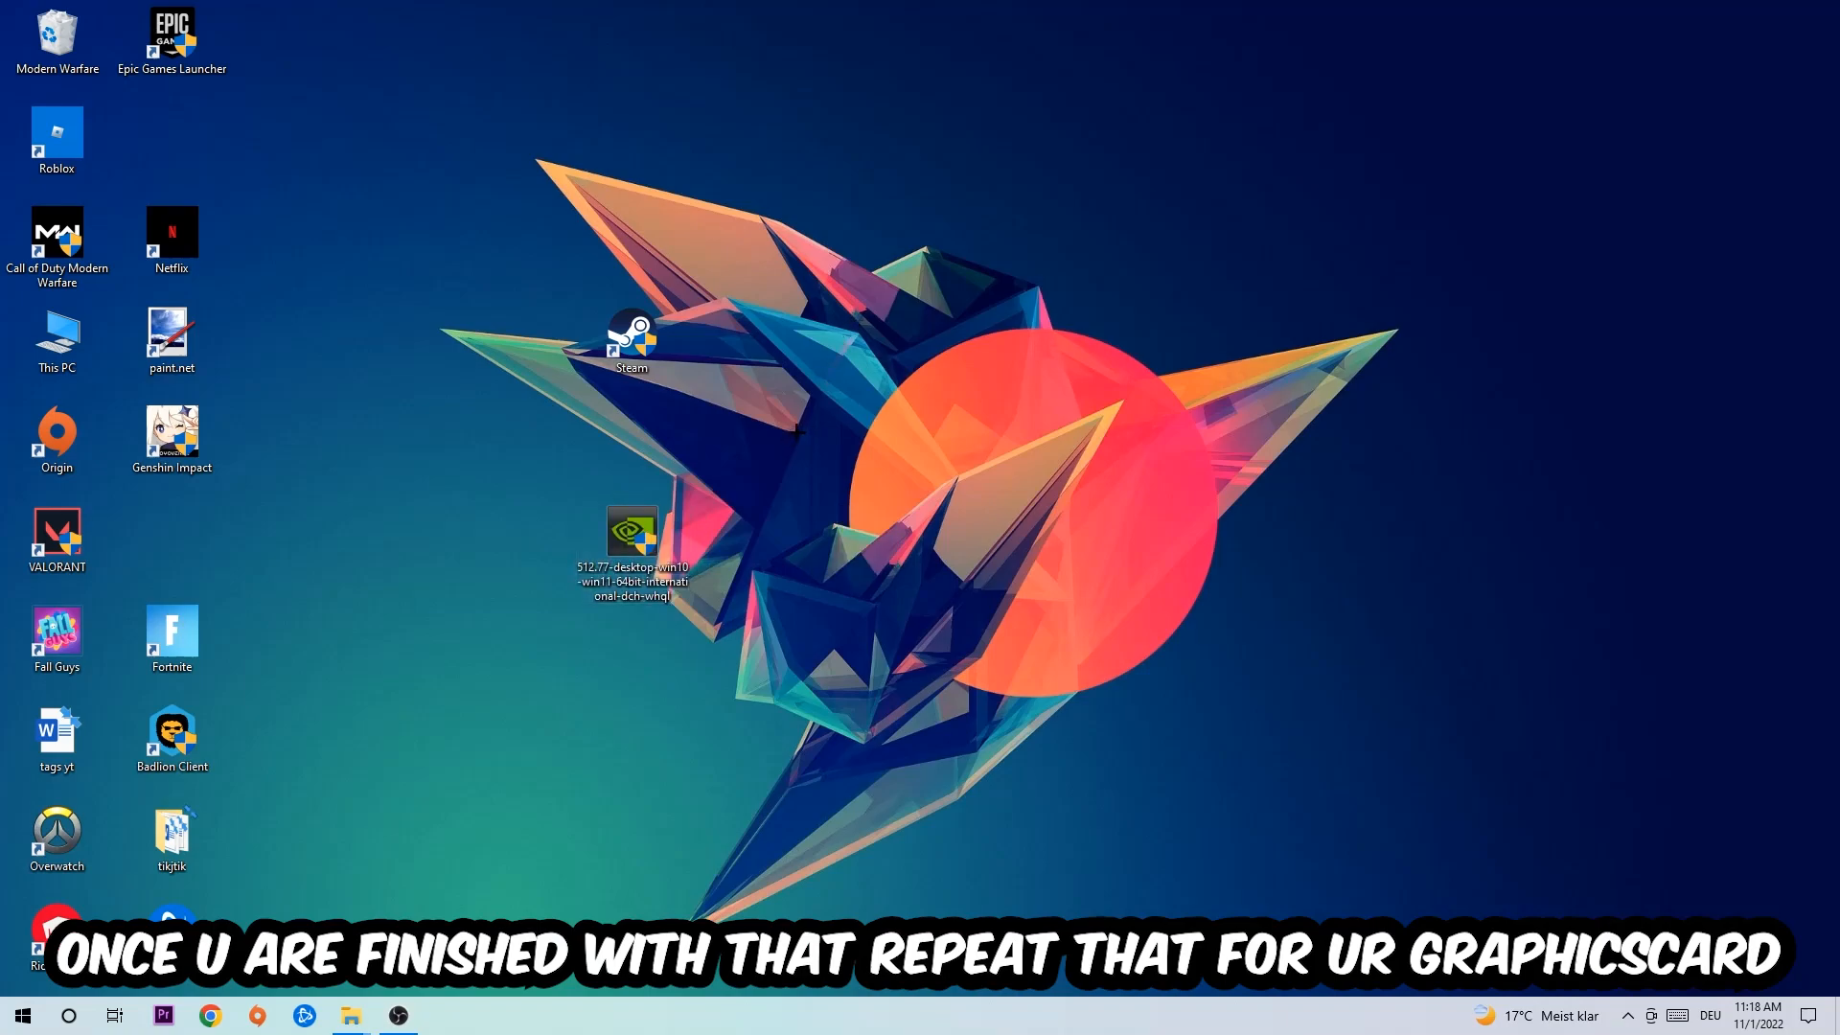
Step: Move the Steam shortcut to the desktop centre and open its Properties
{"action": "left_click_drag", "start_coordinate": [631, 543], "coordinate": [863, 548]}
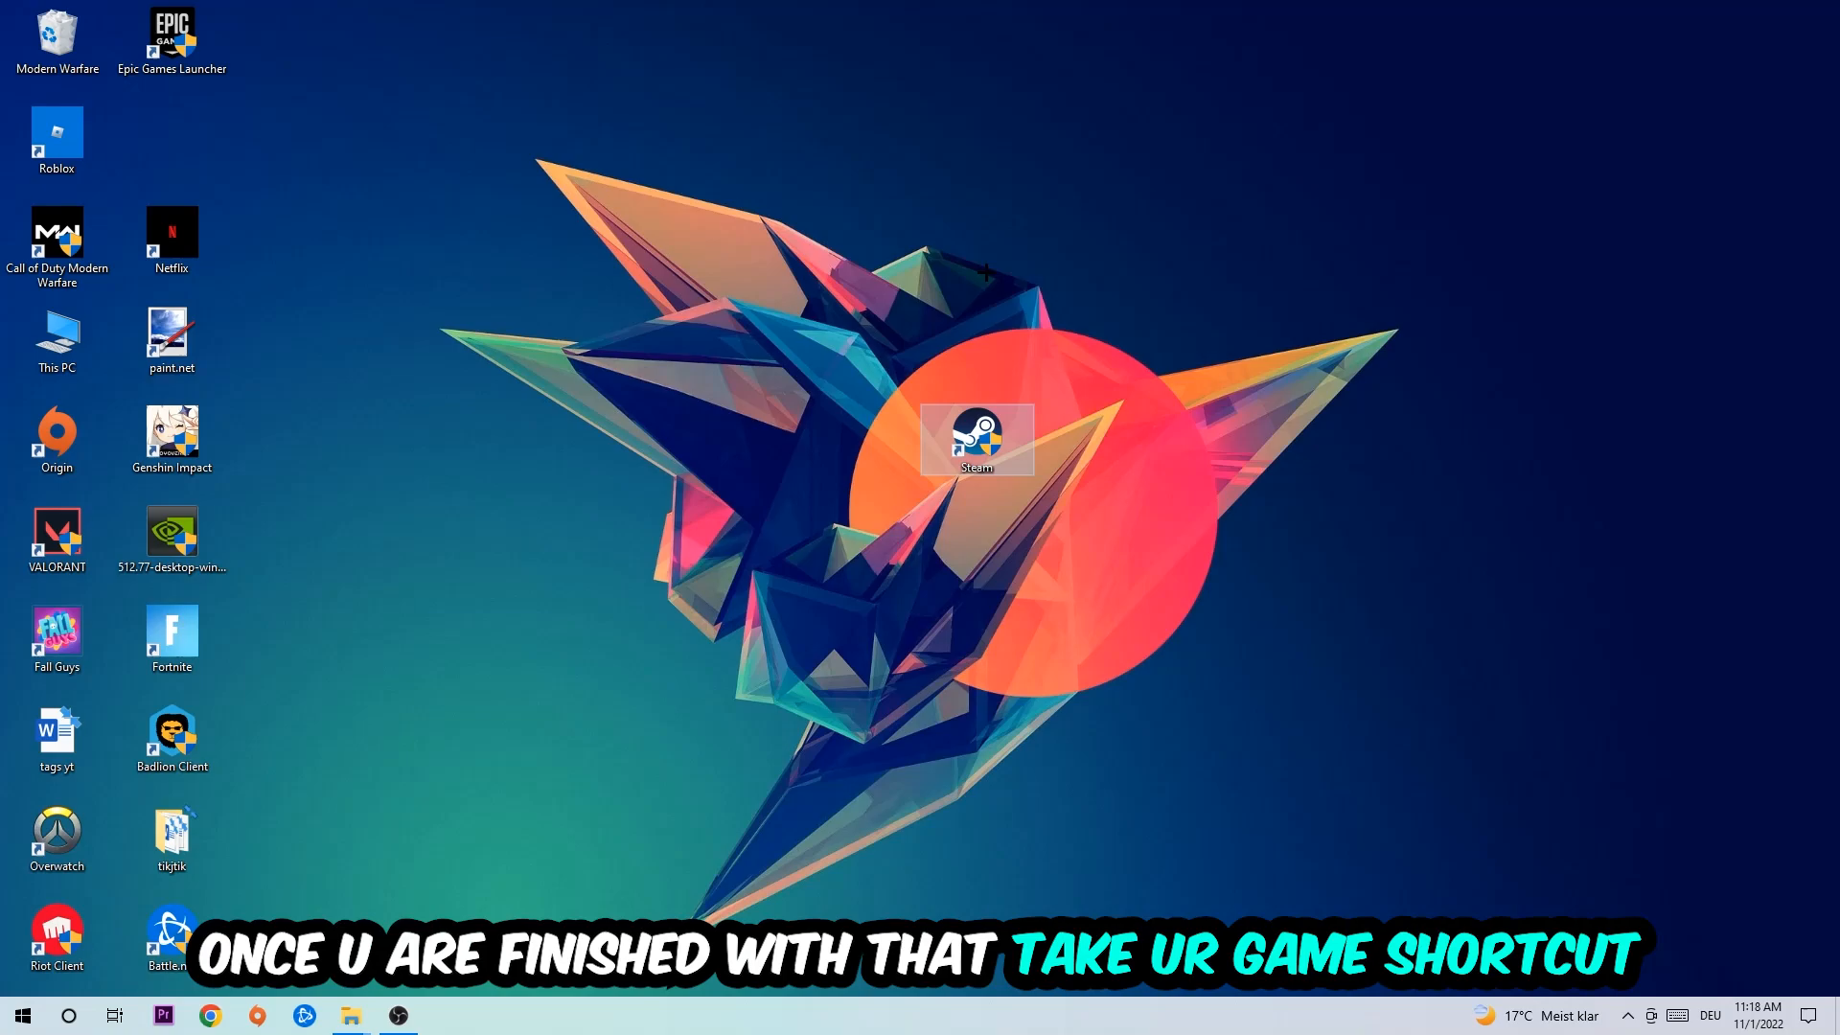
{"action": "left_click_drag", "start_coordinate": [976, 439], "coordinate": [863, 439]}
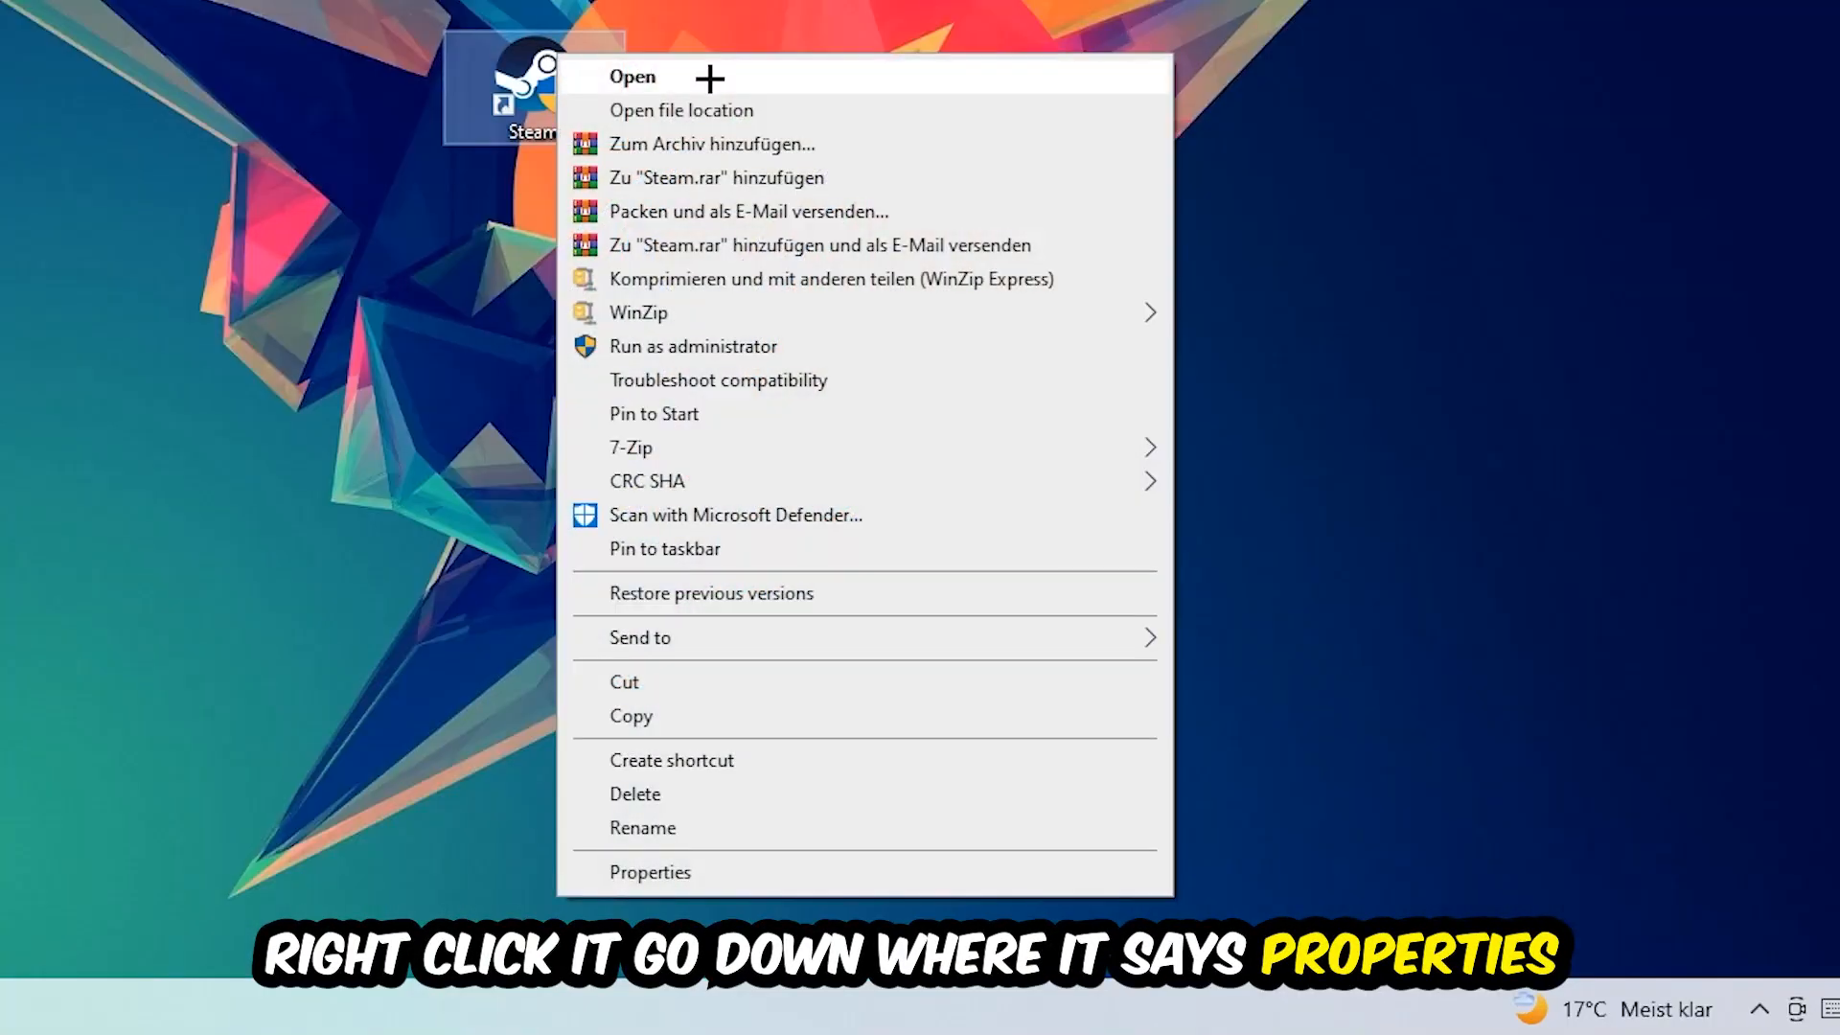
{"action": "left_click", "coordinate": [649, 872]}
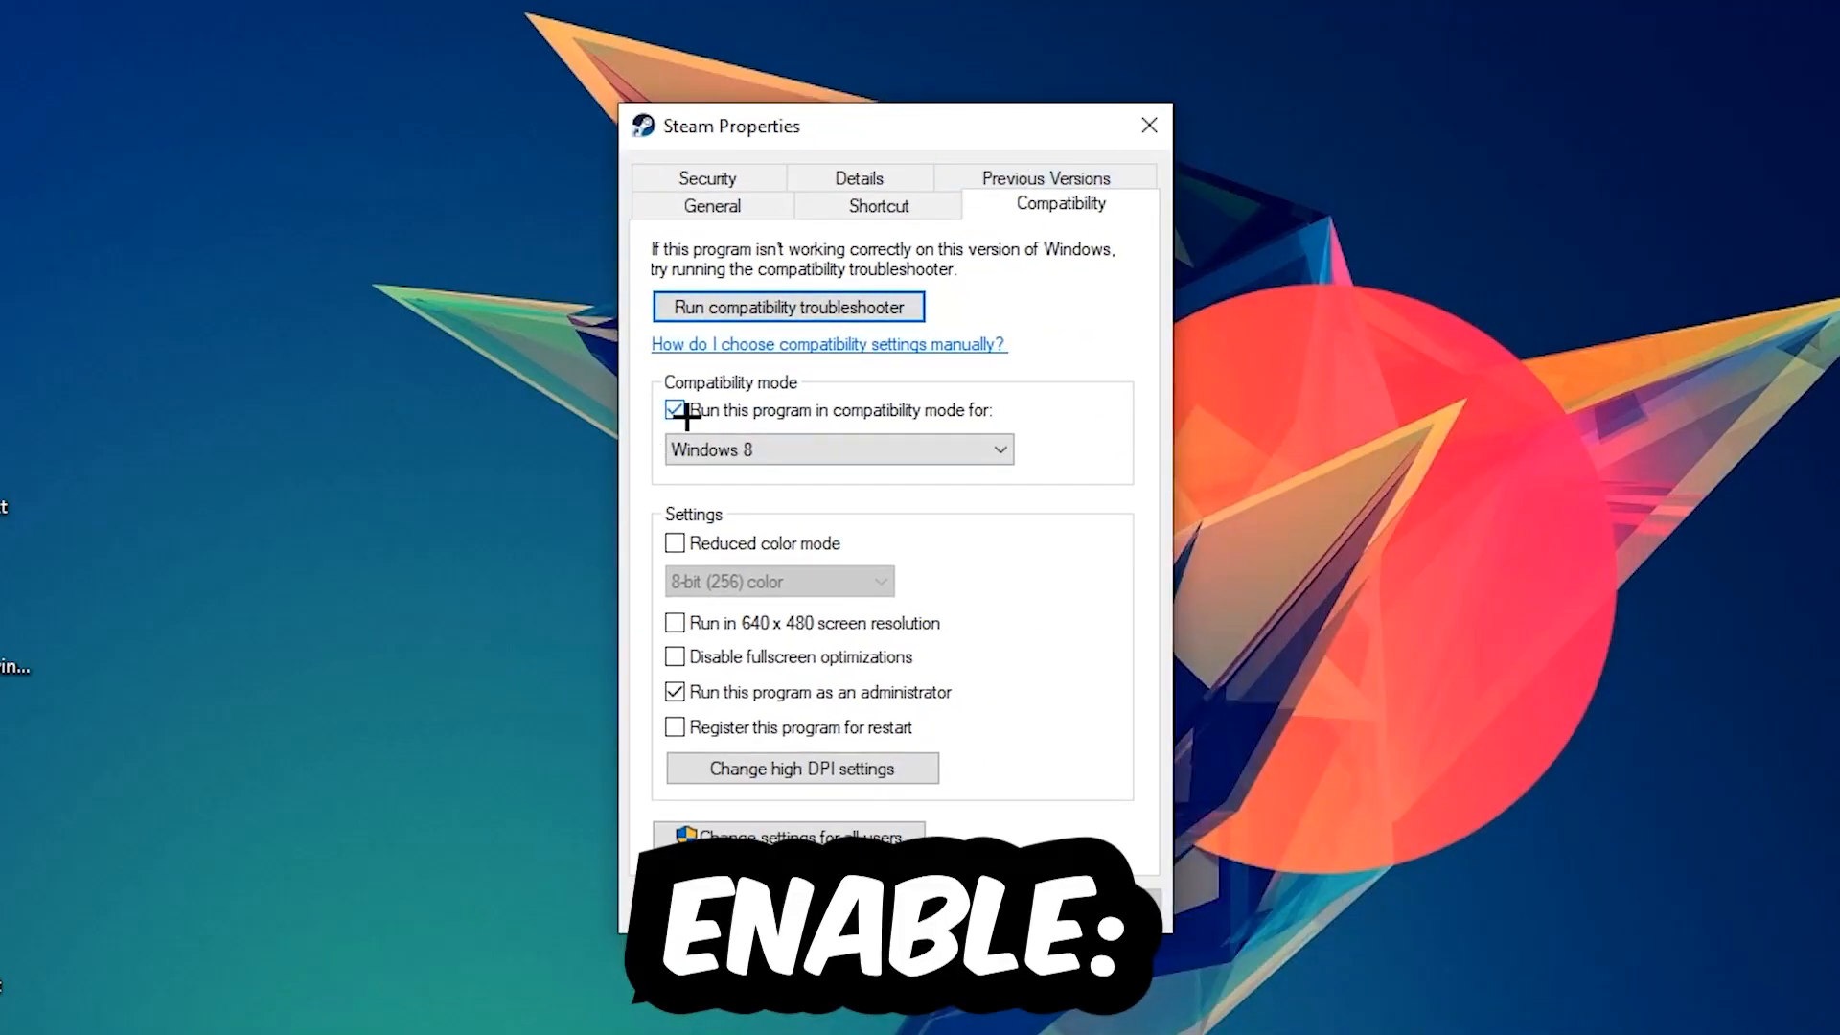
Step: Enable Windows 8 compatibility mode for the Steam shortcut
{"action": "left_click", "coordinate": [675, 410]}
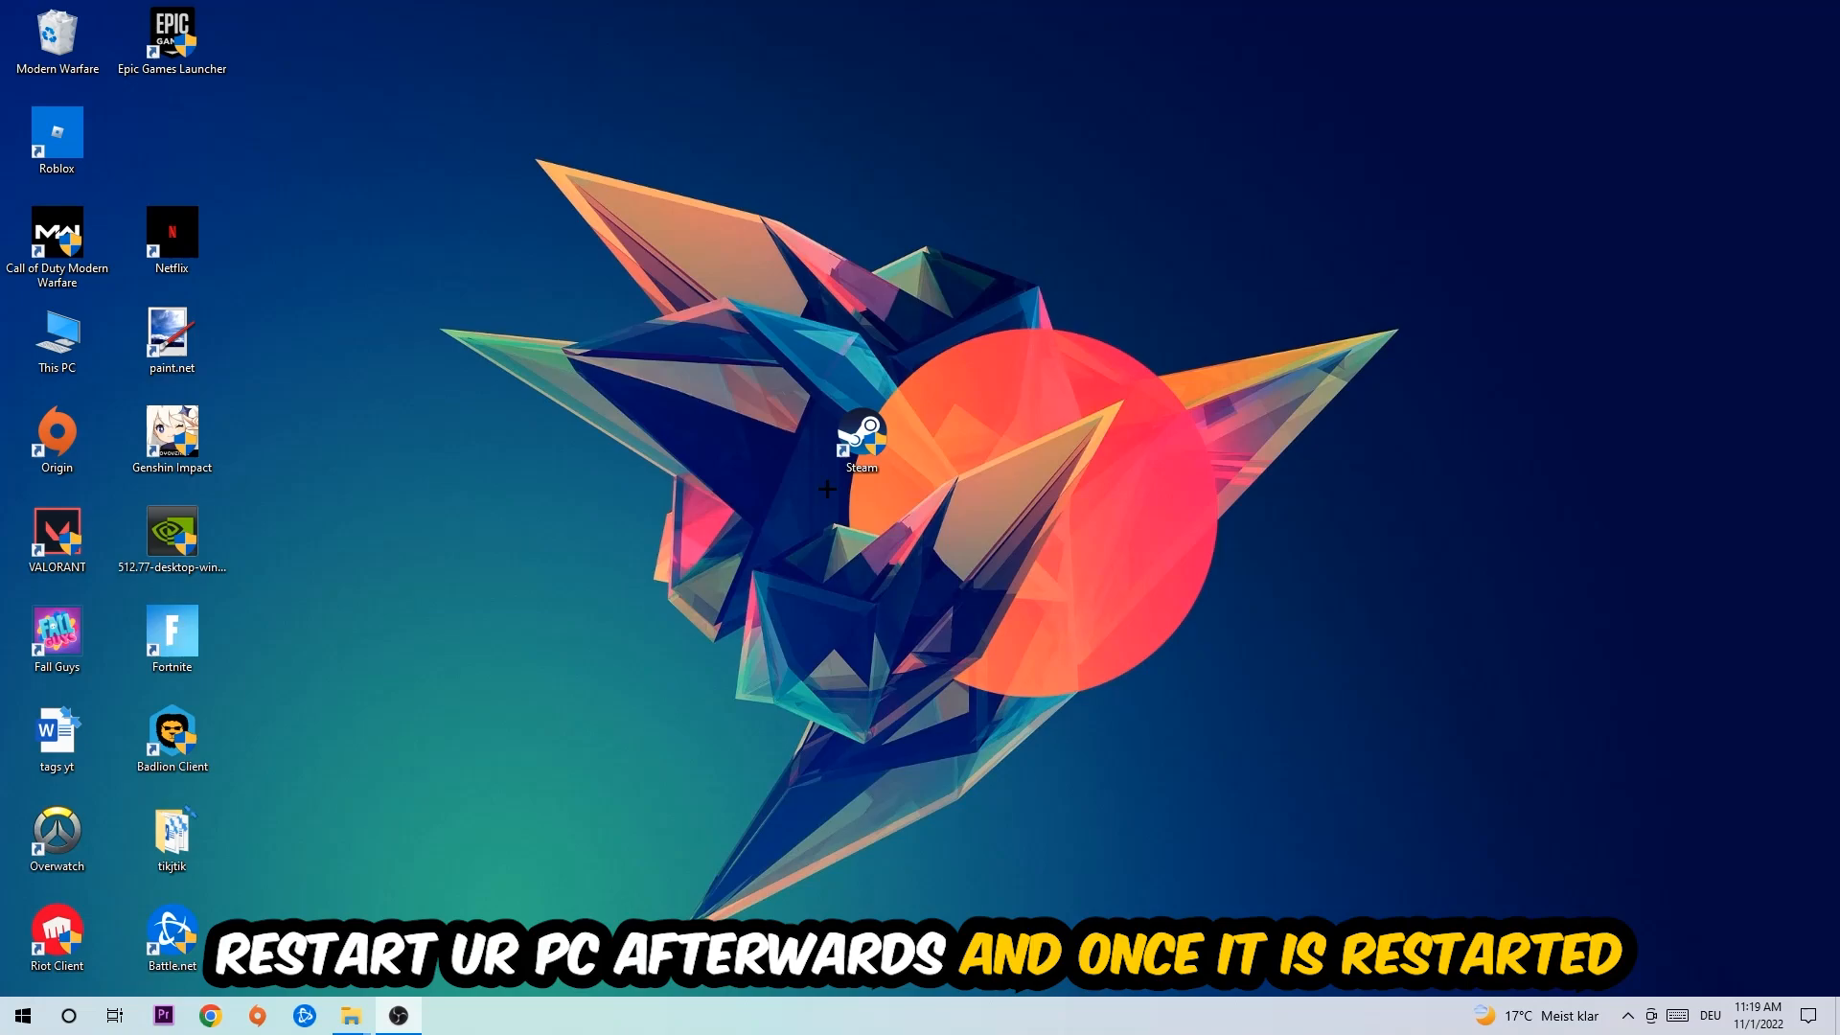
Step: Drag the Steam shortcut up toward the top-left of the desktop
{"action": "left_click_drag", "start_coordinate": [861, 444], "coordinate": [747, 241]}
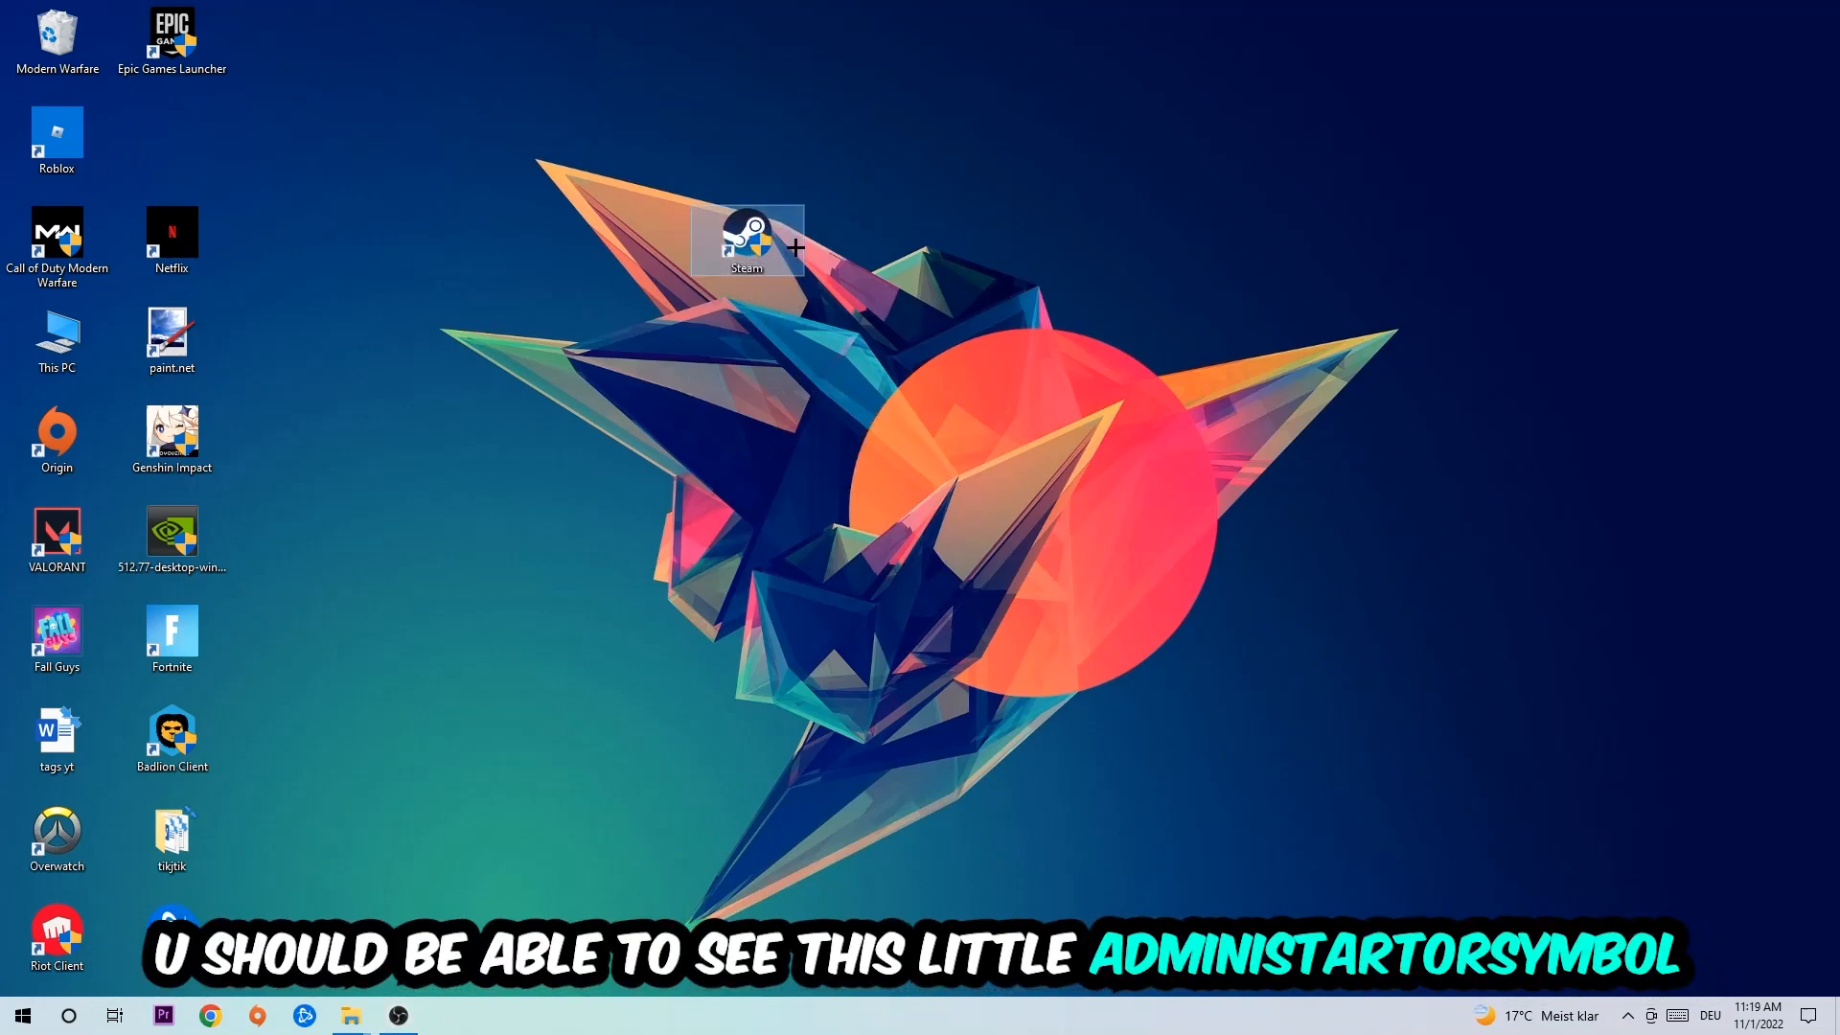